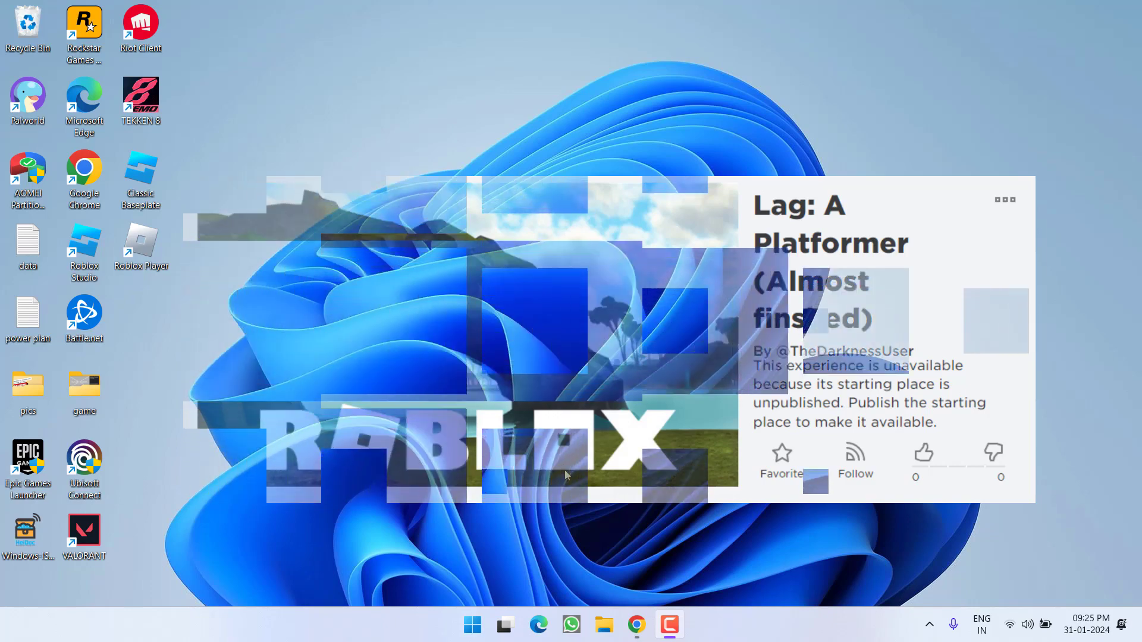
- Search Windows for 'roblox' and launch Roblox Studio to its Get Started page
click(471, 625)
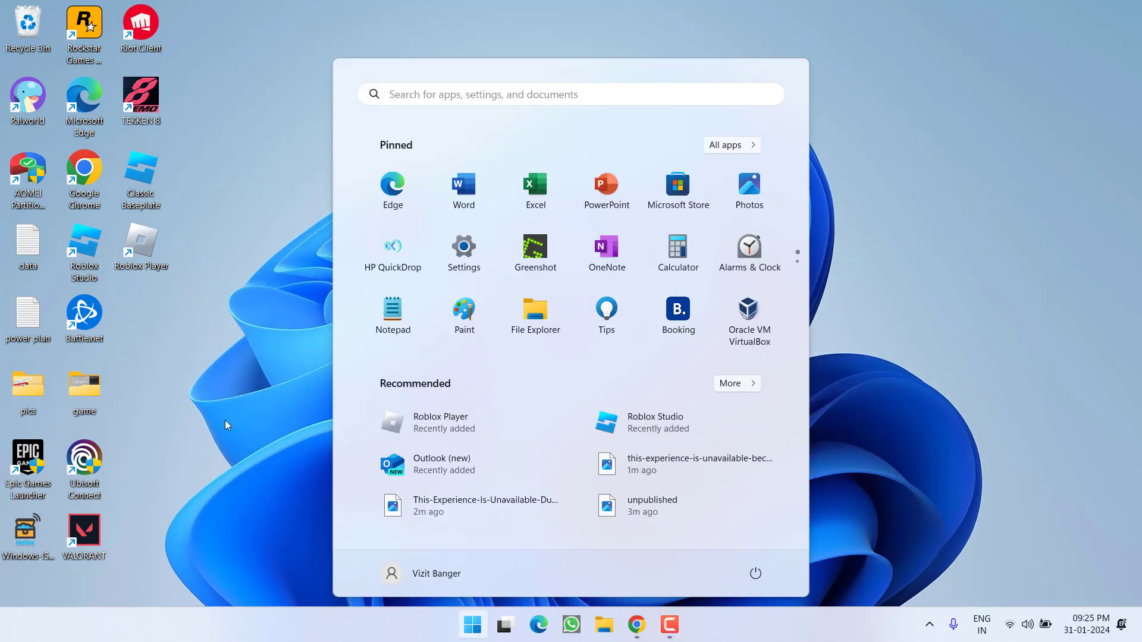
text(roblox)
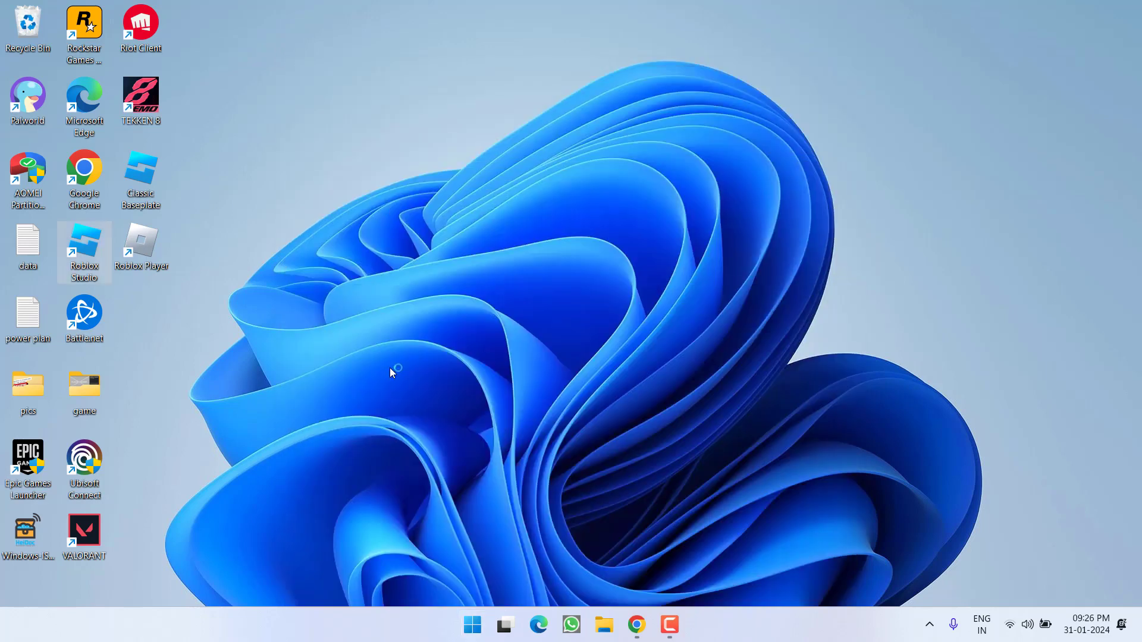
double_click(83, 250)
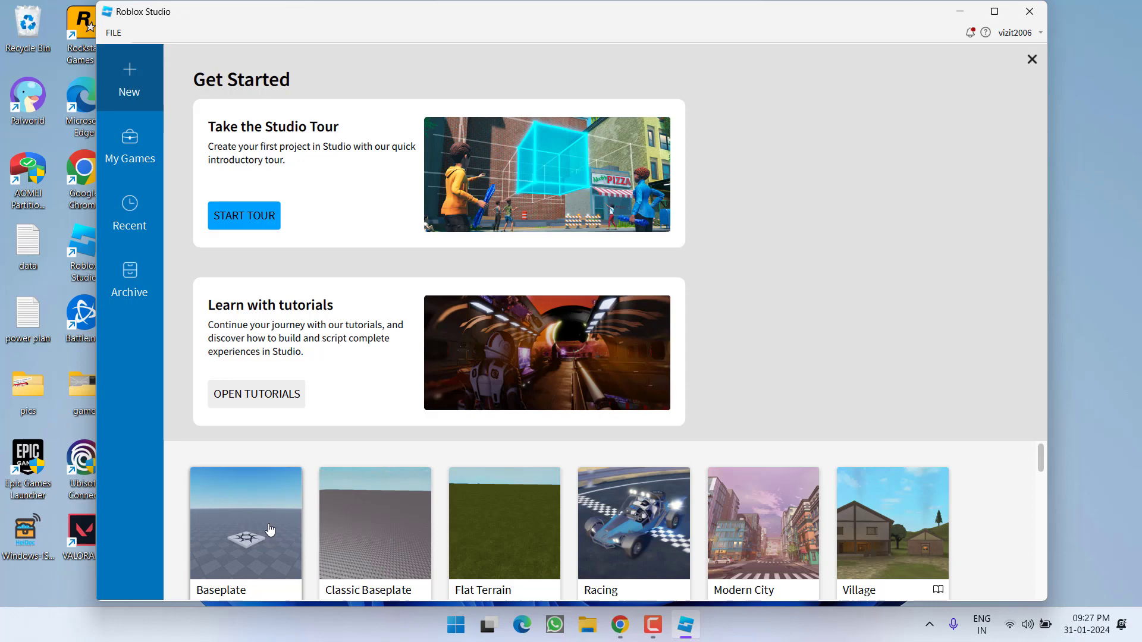
- Create a new place from the Baseplate template
click(246, 522)
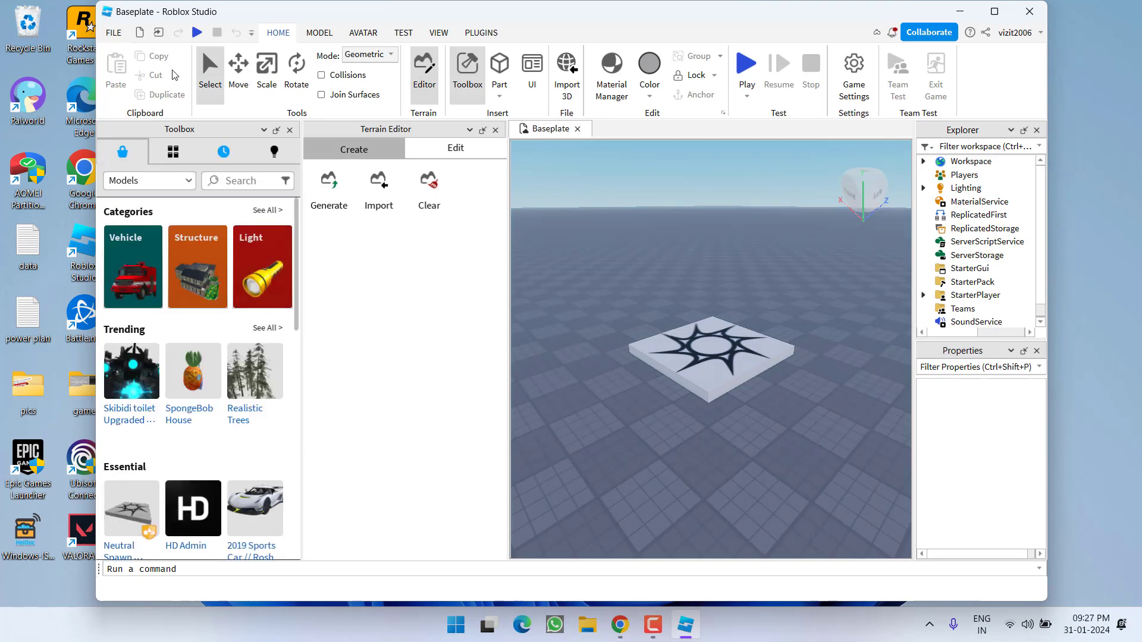
- Open Classic Baseplate.rbxl from the Desktop via File > Open from File
click(113, 32)
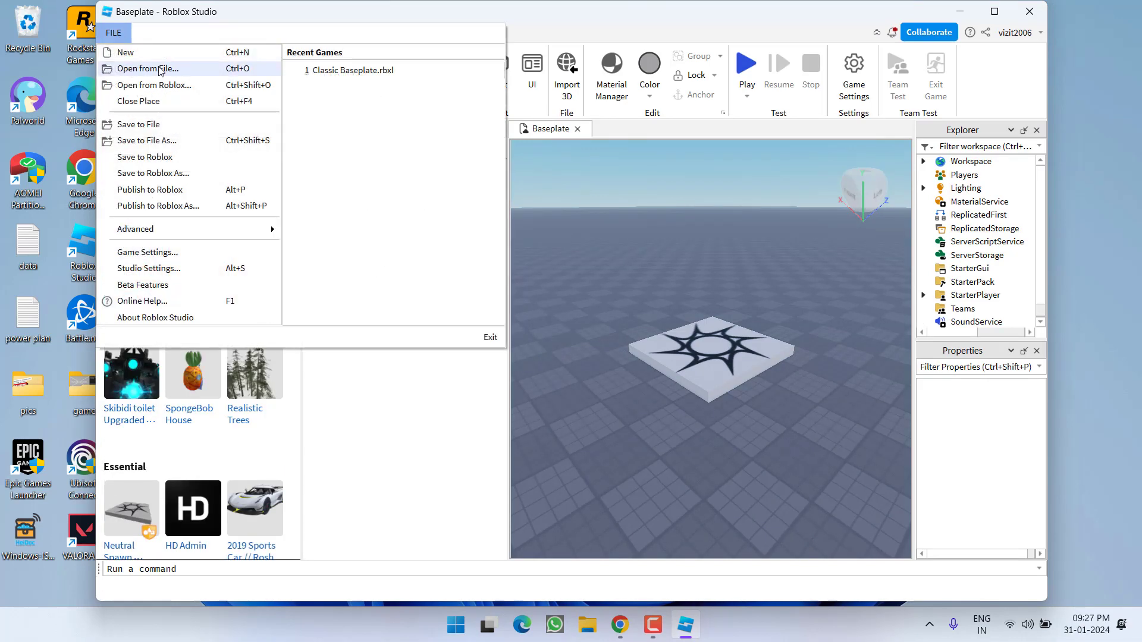
click(148, 69)
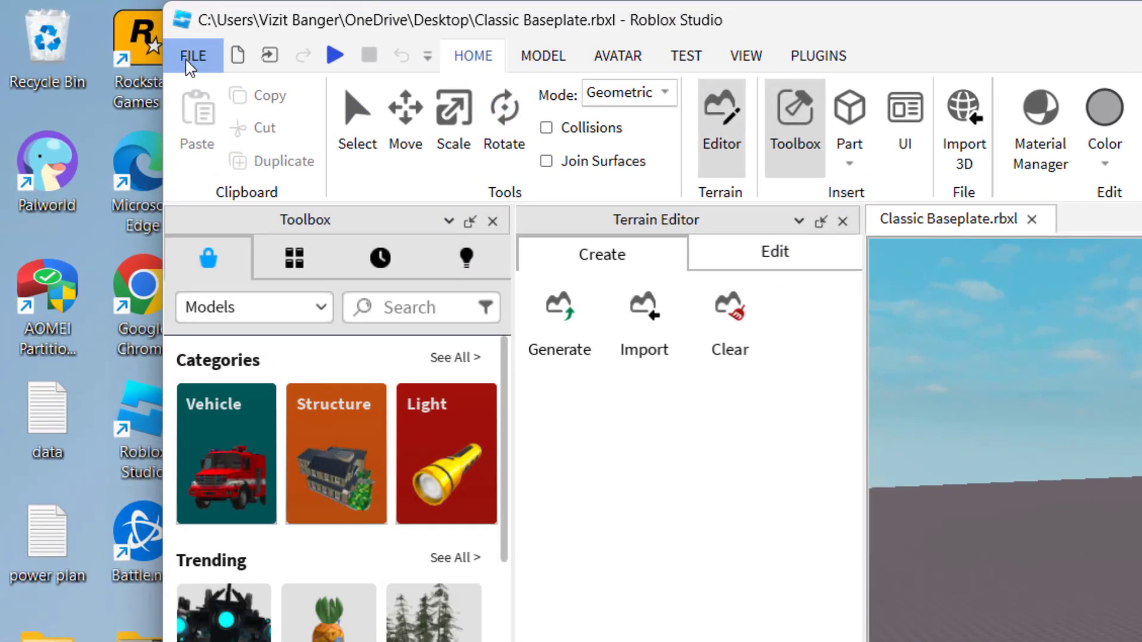
- Open the File menu to publish the Classic Baseplate place to Roblox
click(192, 55)
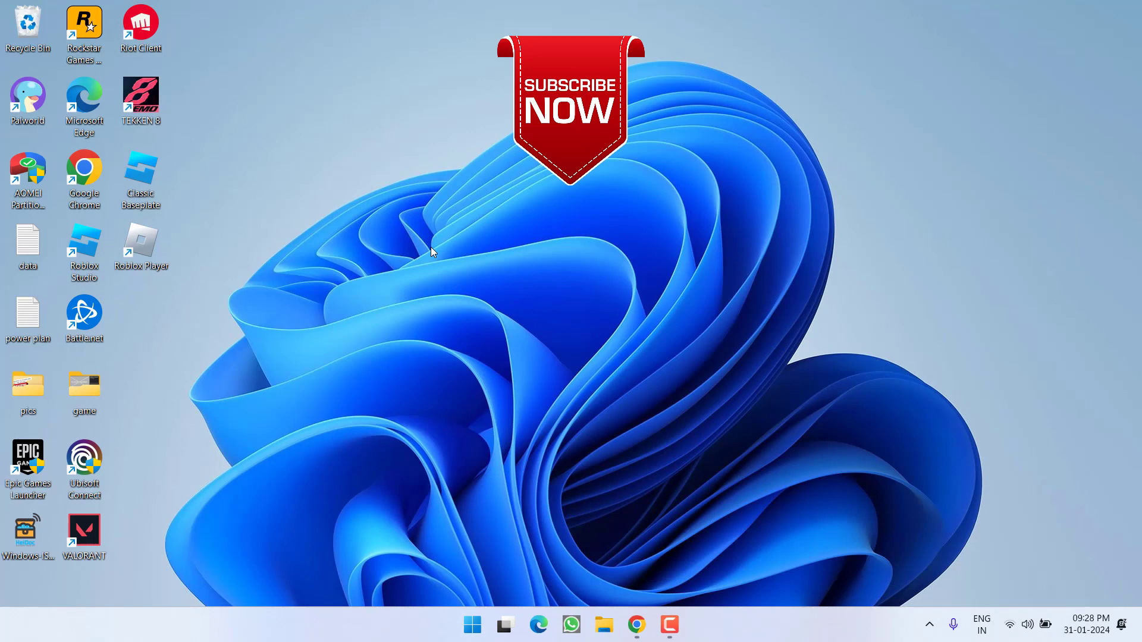
mouse_move(603, 410)
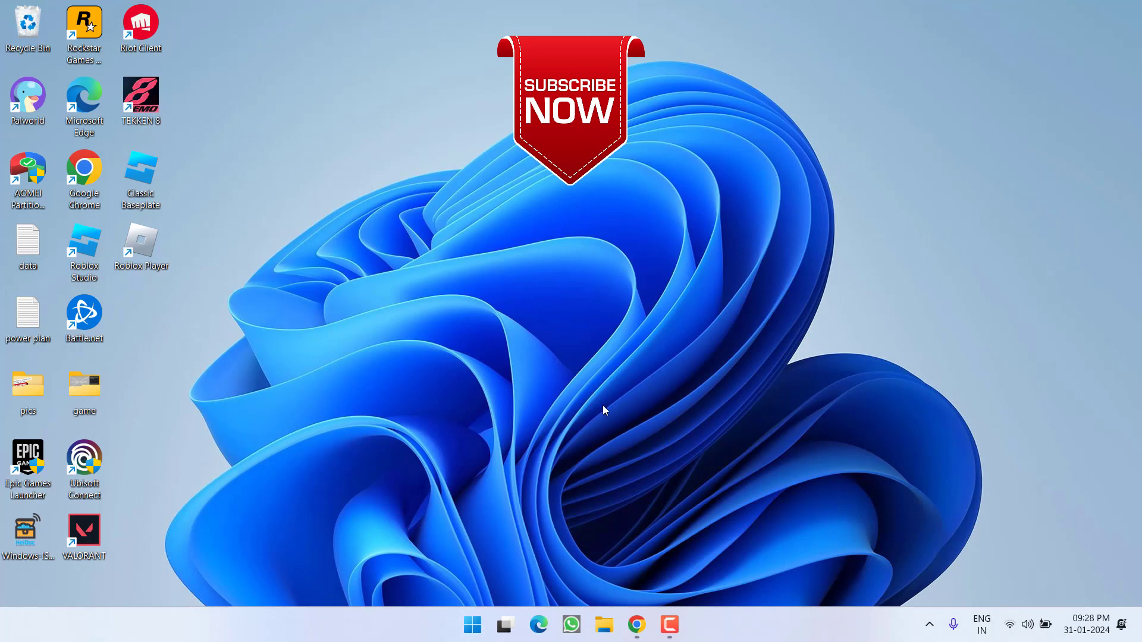